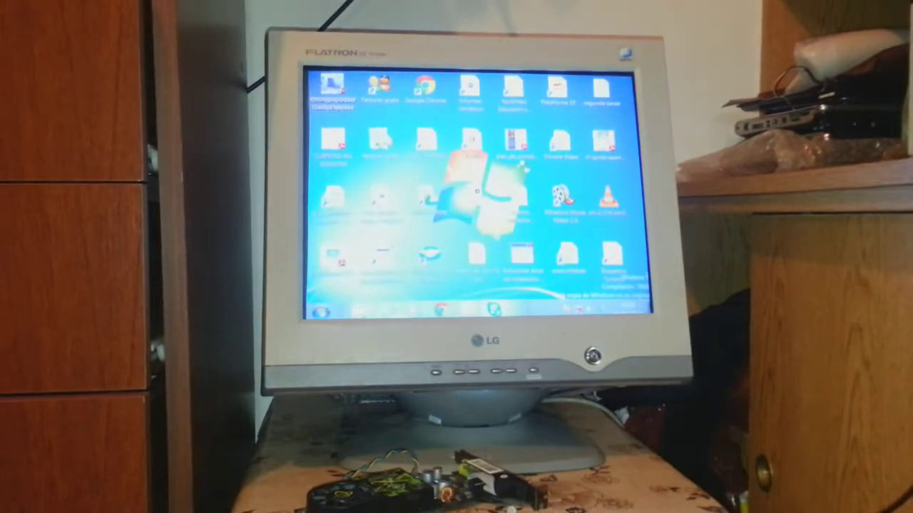
Open the System properties page from the Computer icon's Properties option.
{"action": "left_click", "coordinate": [335, 312]}
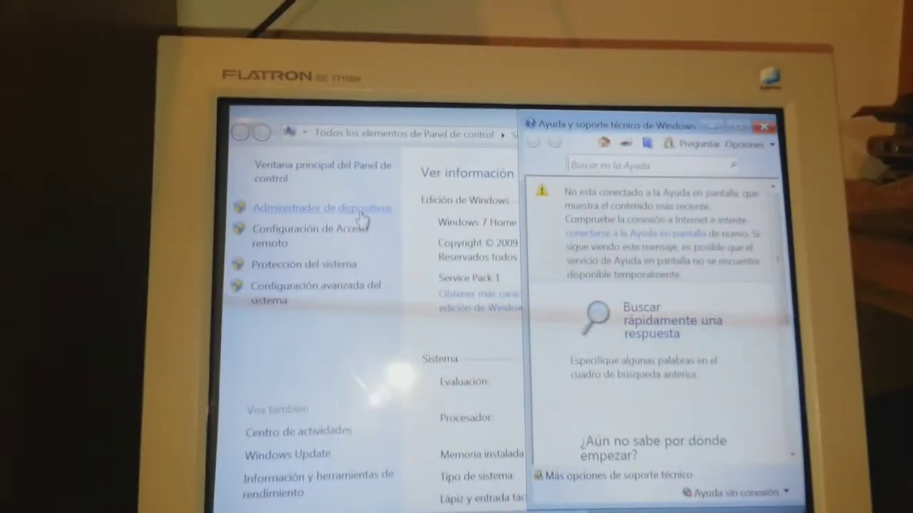
Launch Device Manager via the 'Administrador de dispositivos' link in the left pane.
{"action": "left_click", "coordinate": [322, 208]}
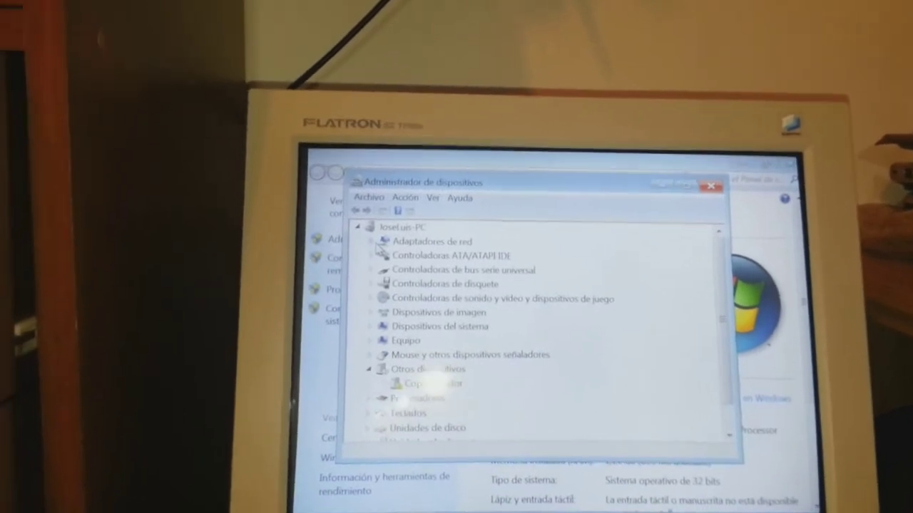
Expand 'Adaptadores de red' to show the Realtek PCI-E Gigabit Ethernet NIC.
{"action": "left_click", "coordinate": [371, 240]}
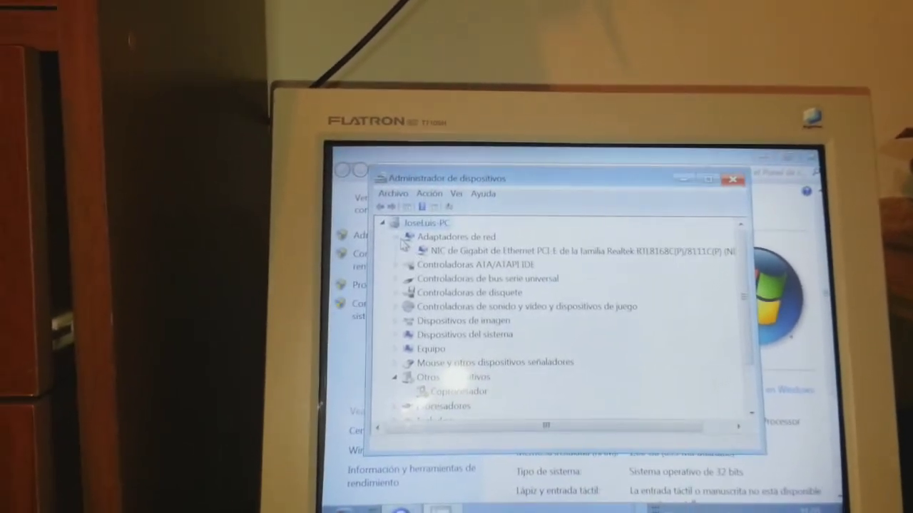